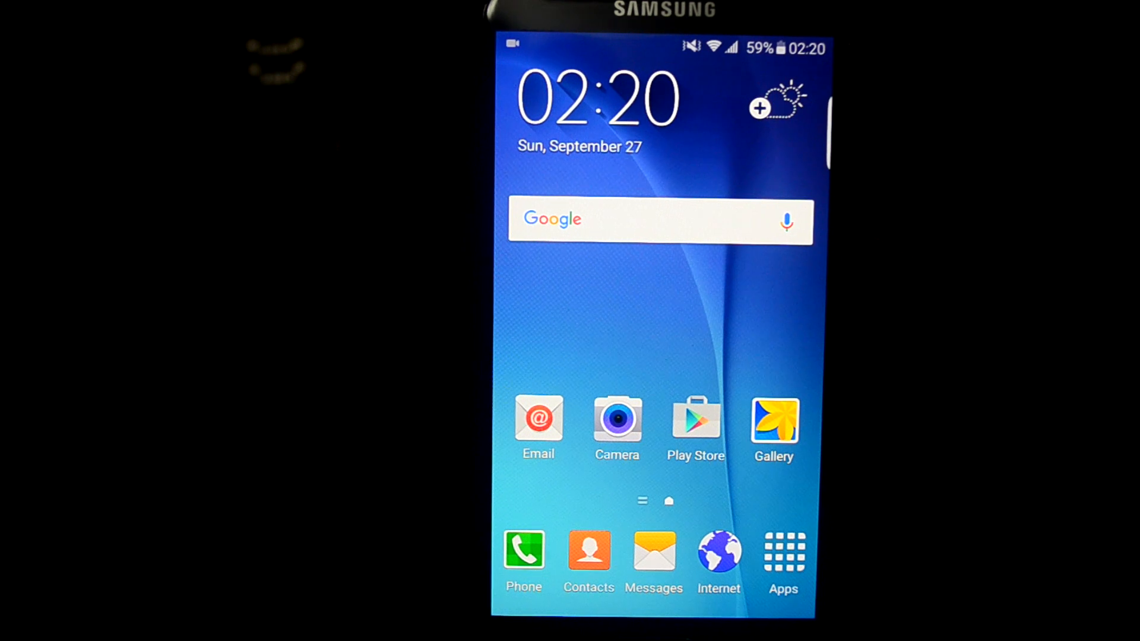
Launch Root Explorer from the app drawer's second page, landing at the device root
{"action": "left_click", "coordinate": [782, 555]}
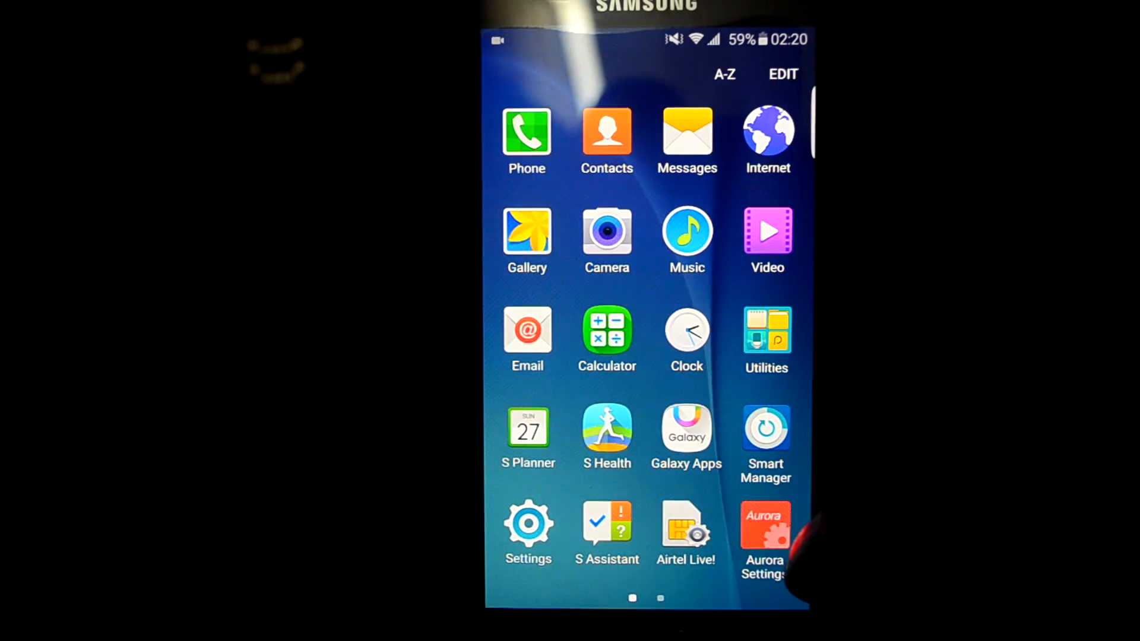
{"action": "scroll", "scroll_direction": "left", "scroll_amount": 3}
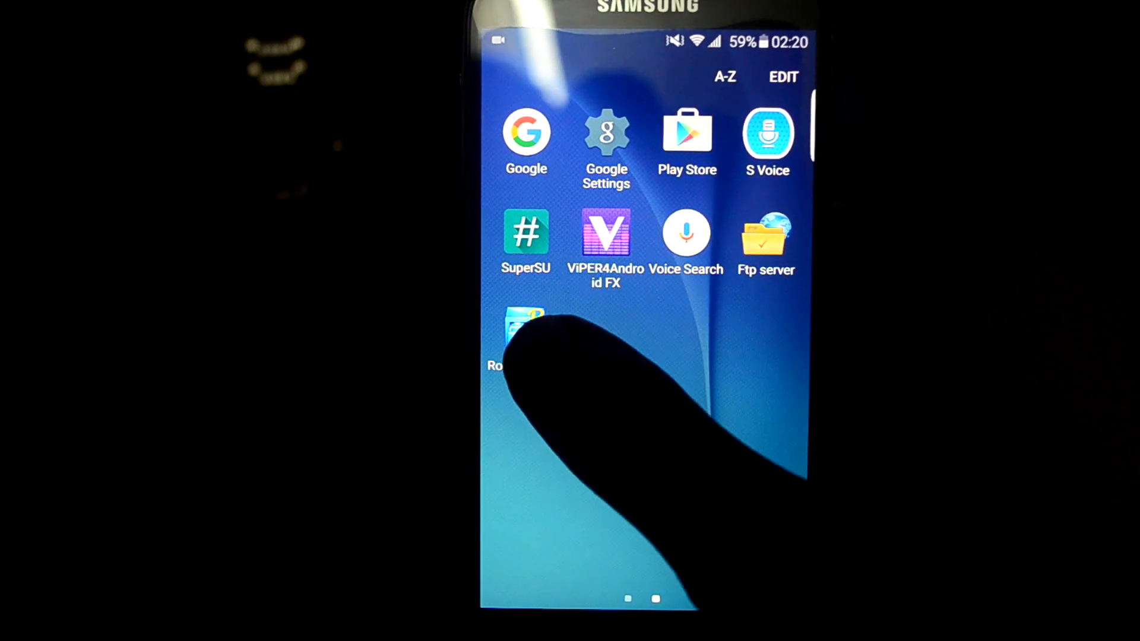
{"action": "left_click", "coordinate": [526, 329]}
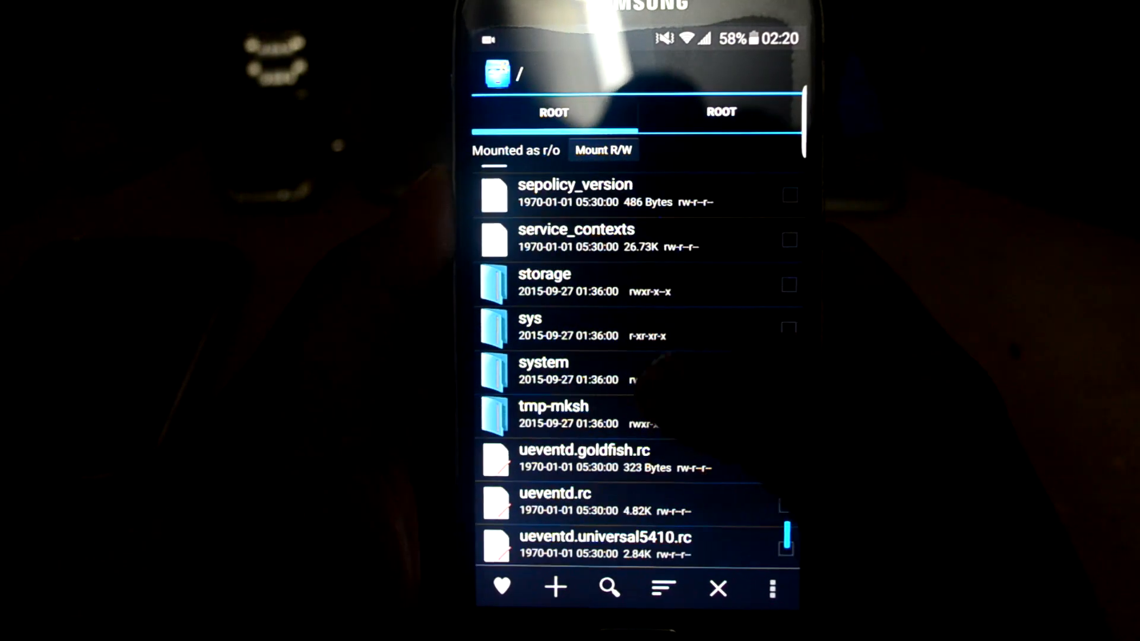
Inside /system/app, create a new folder named XposedInstaller
{"action": "left_click", "coordinate": [542, 370]}
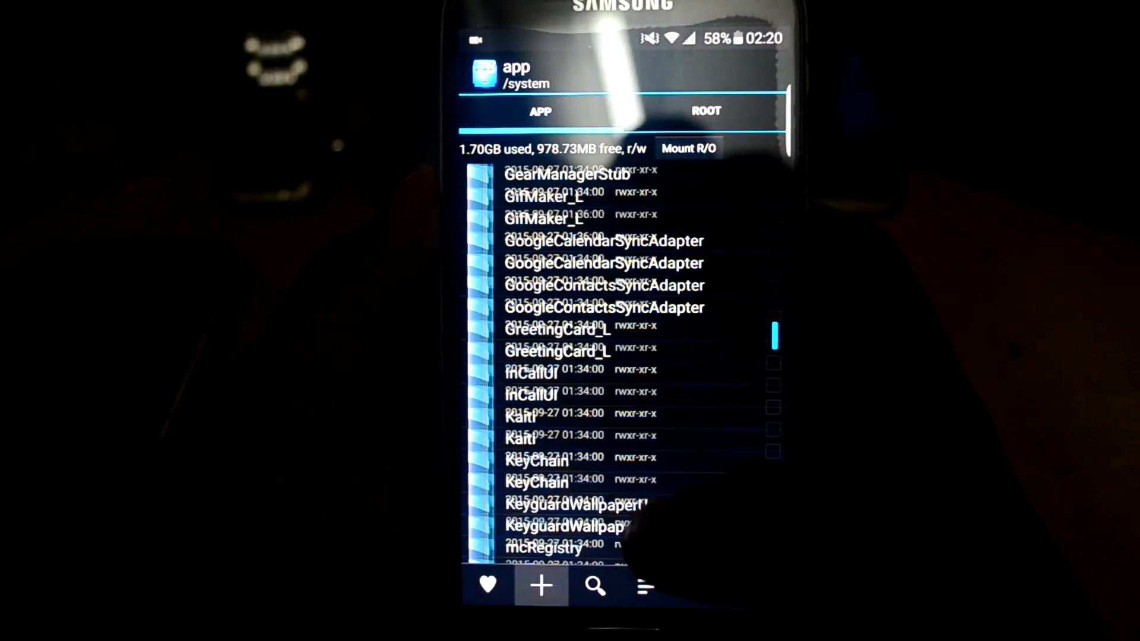
{"action": "left_click", "coordinate": [542, 585]}
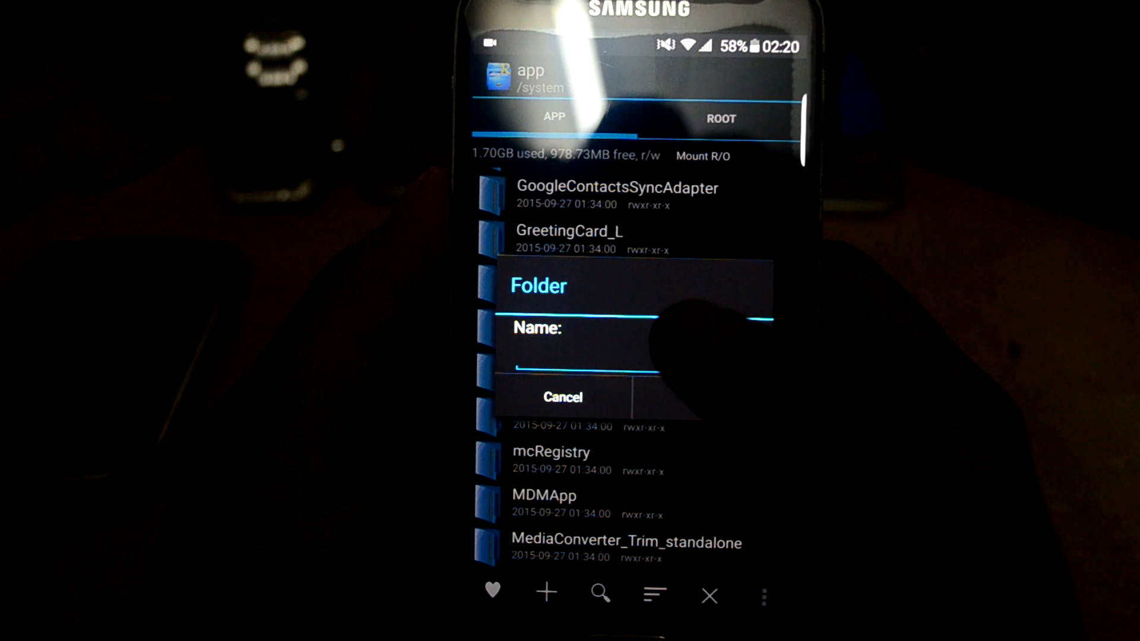
{"action": "left_click", "coordinate": [574, 356]}
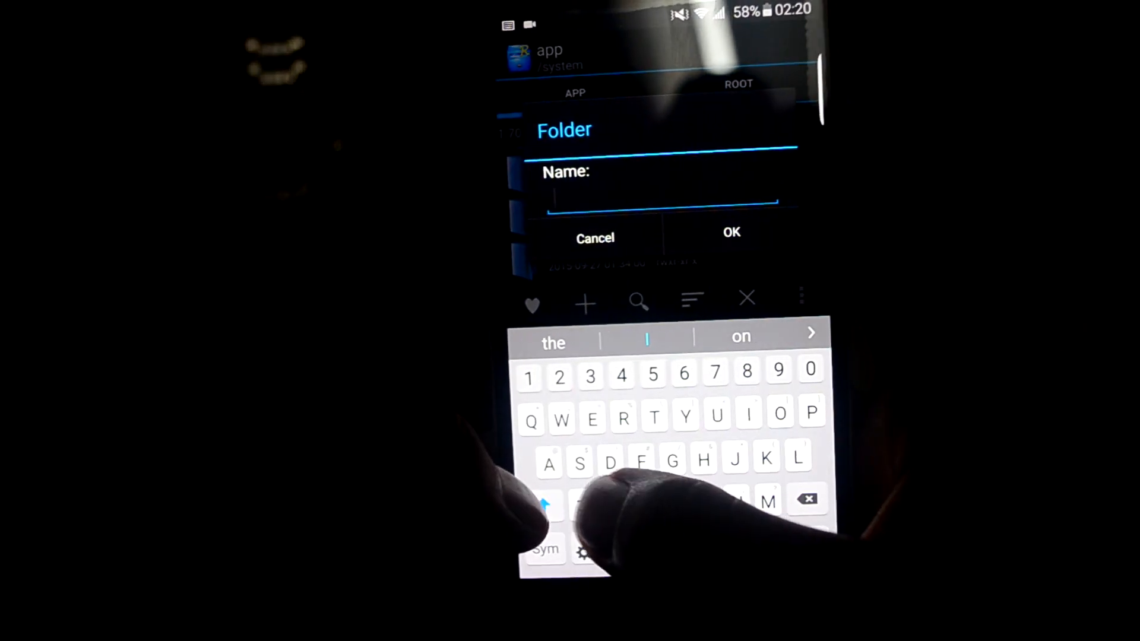
{"action": "type", "text": "Xposed"}
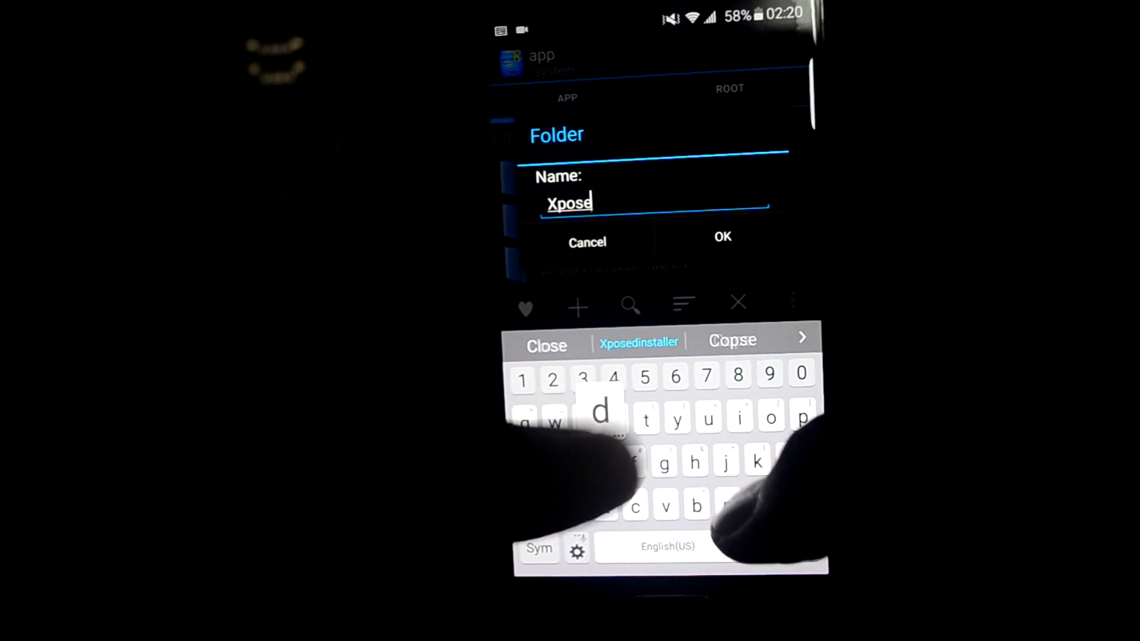
{"action": "type", "text": "dInstall"}
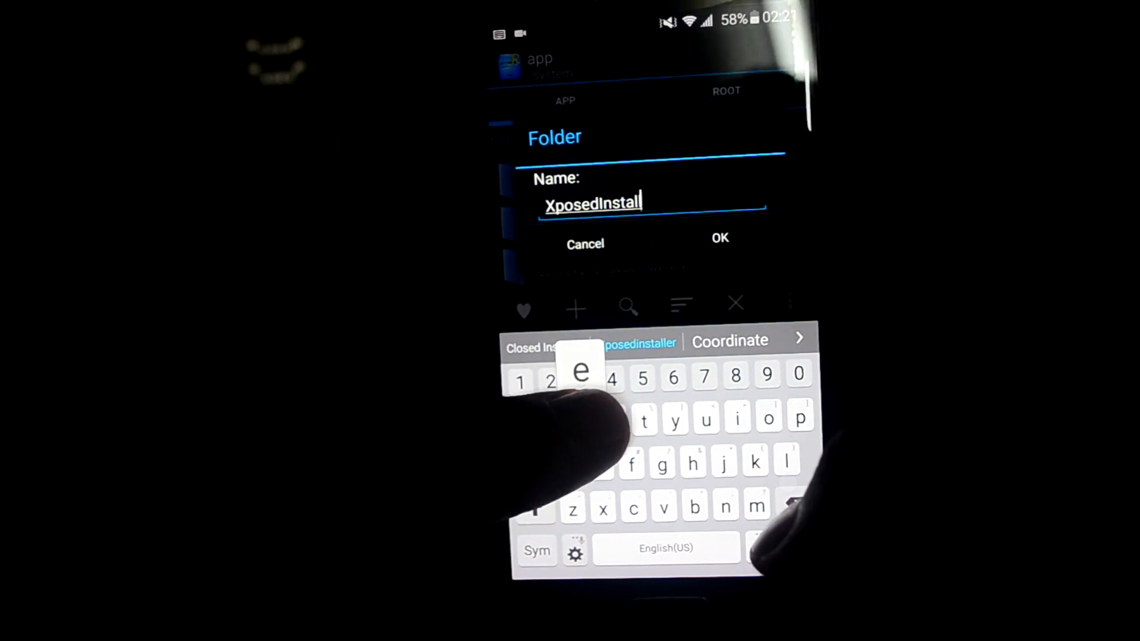
{"action": "type", "text": "er"}
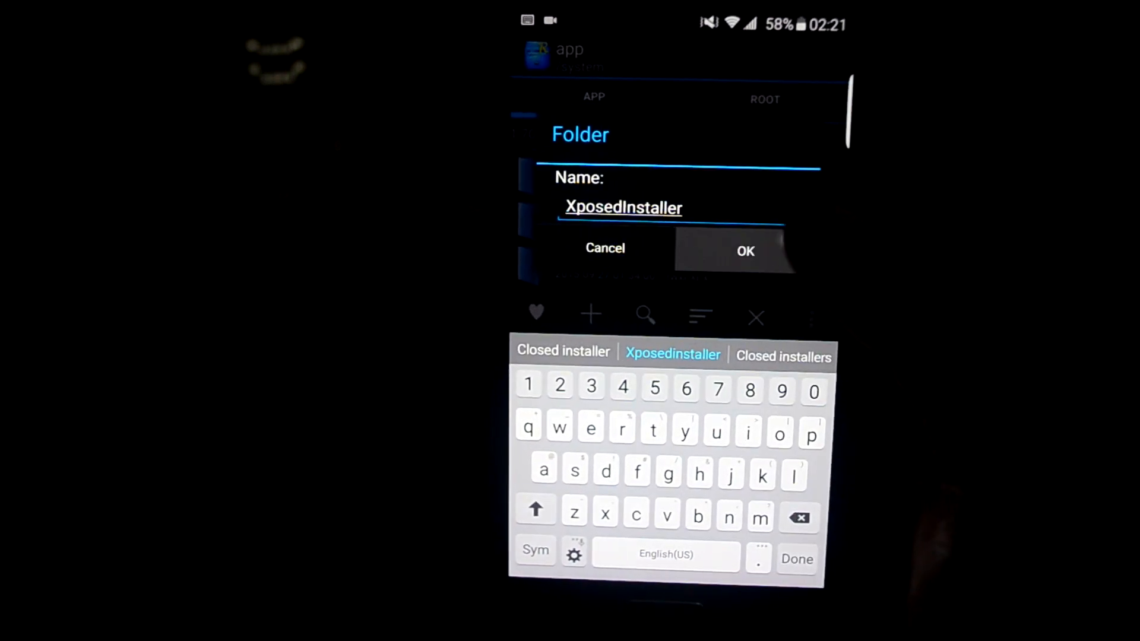
{"action": "left_click", "coordinate": [744, 251]}
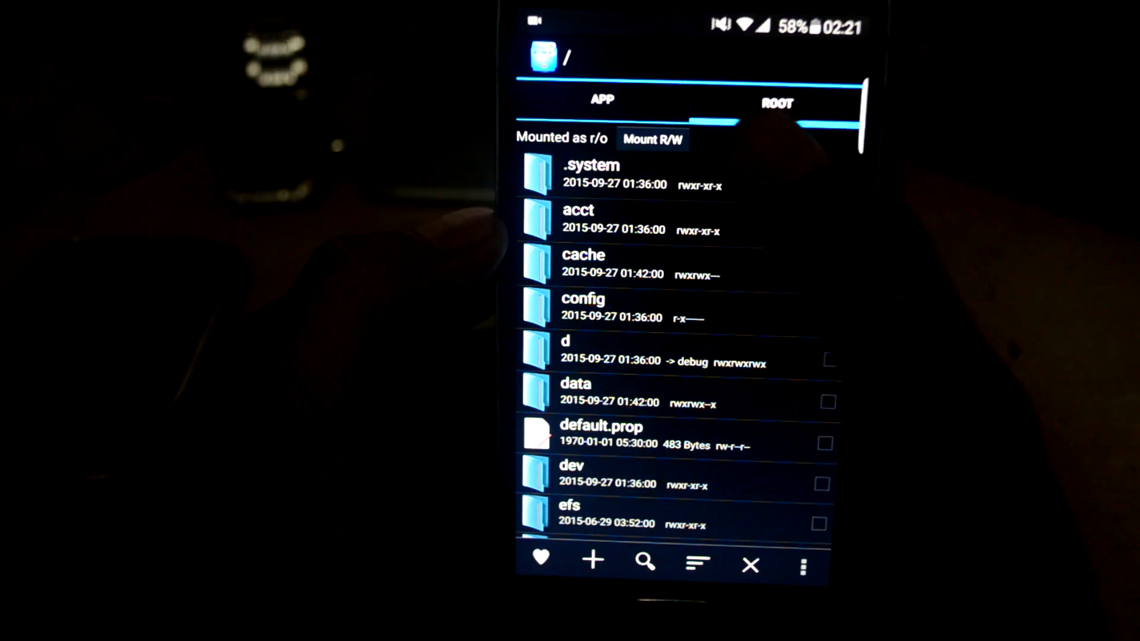
Copy the Xposed Installer APK from the SD card into /system/app/XposedInstaller
{"action": "scroll", "scroll_direction": "down", "scroll_amount": 3}
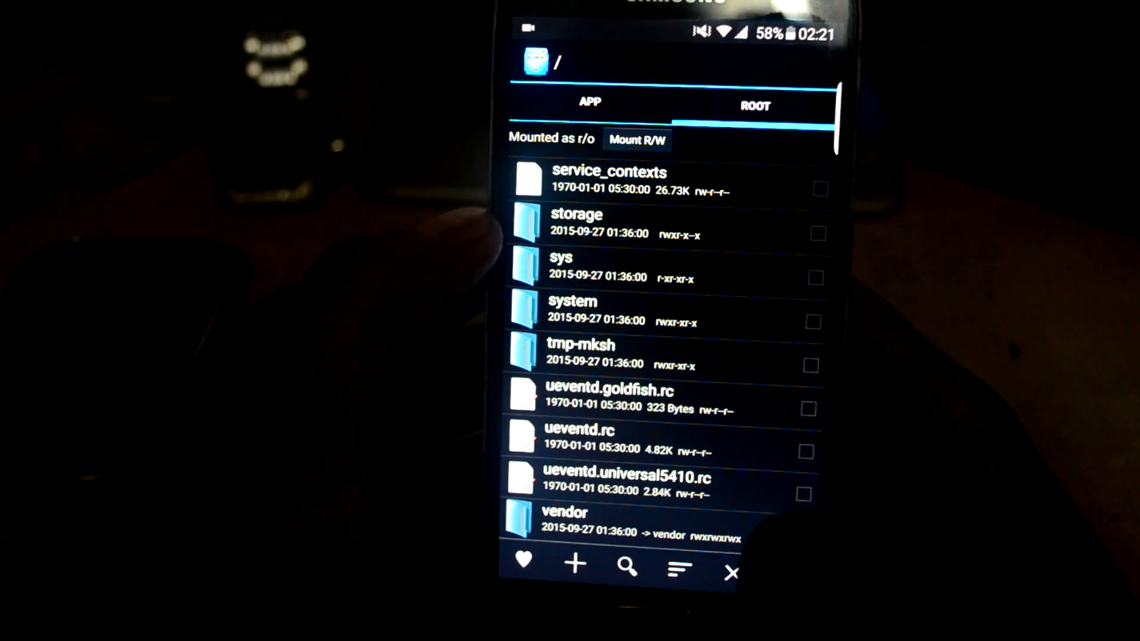
{"action": "scroll", "scroll_direction": "up", "scroll_amount": 3}
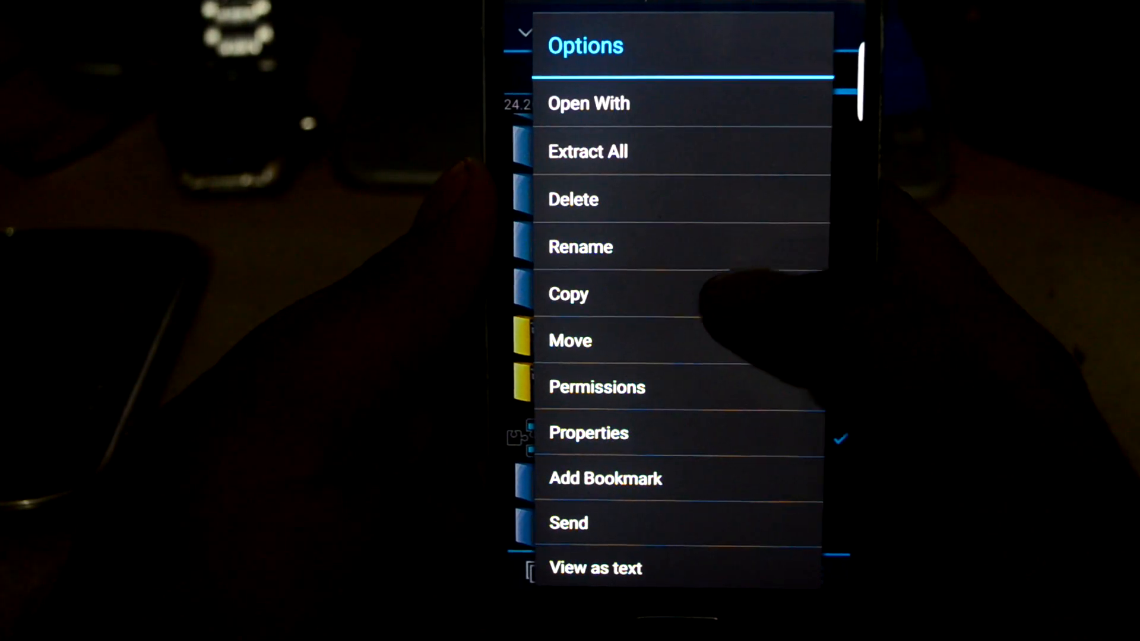
{"action": "left_click", "coordinate": [567, 294]}
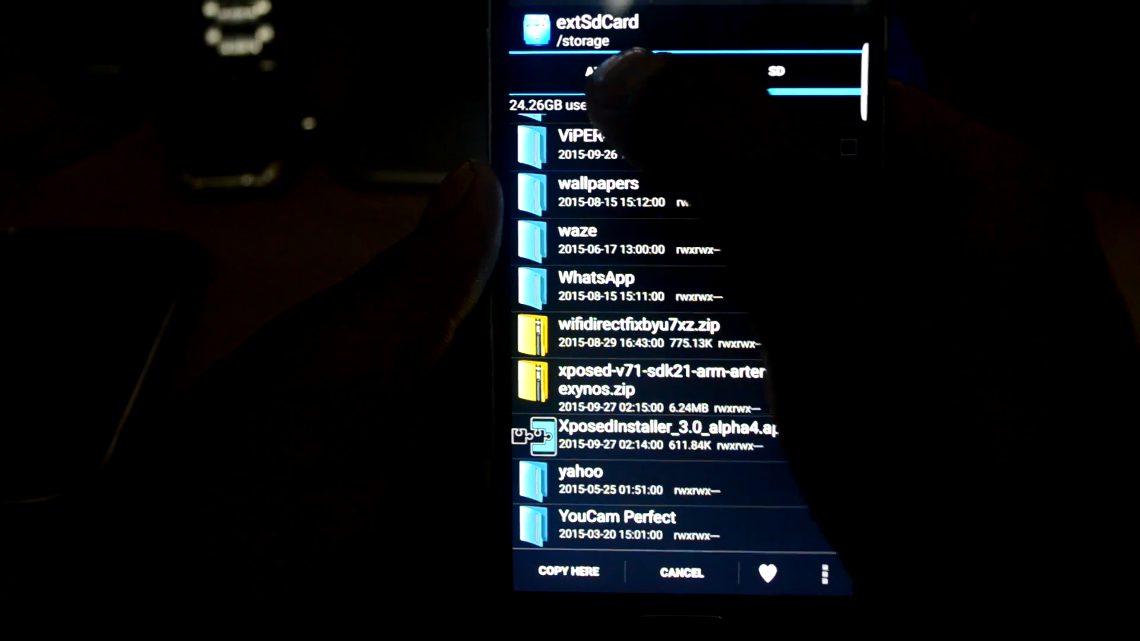
{"action": "left_click", "coordinate": [591, 71]}
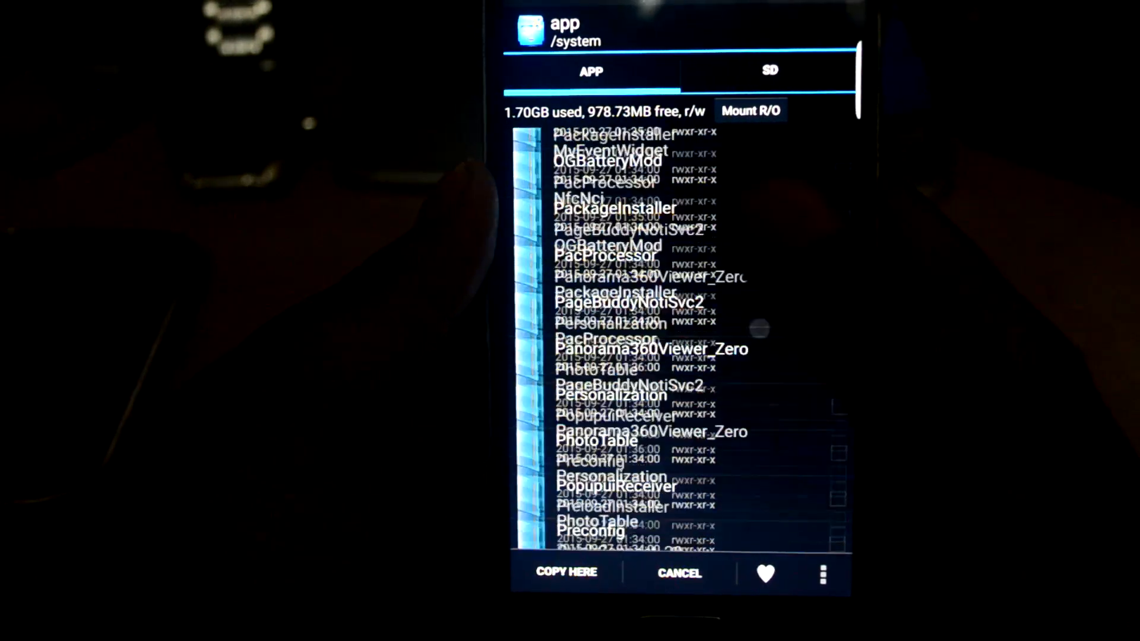
{"action": "scroll", "scroll_direction": "down", "scroll_amount": 3}
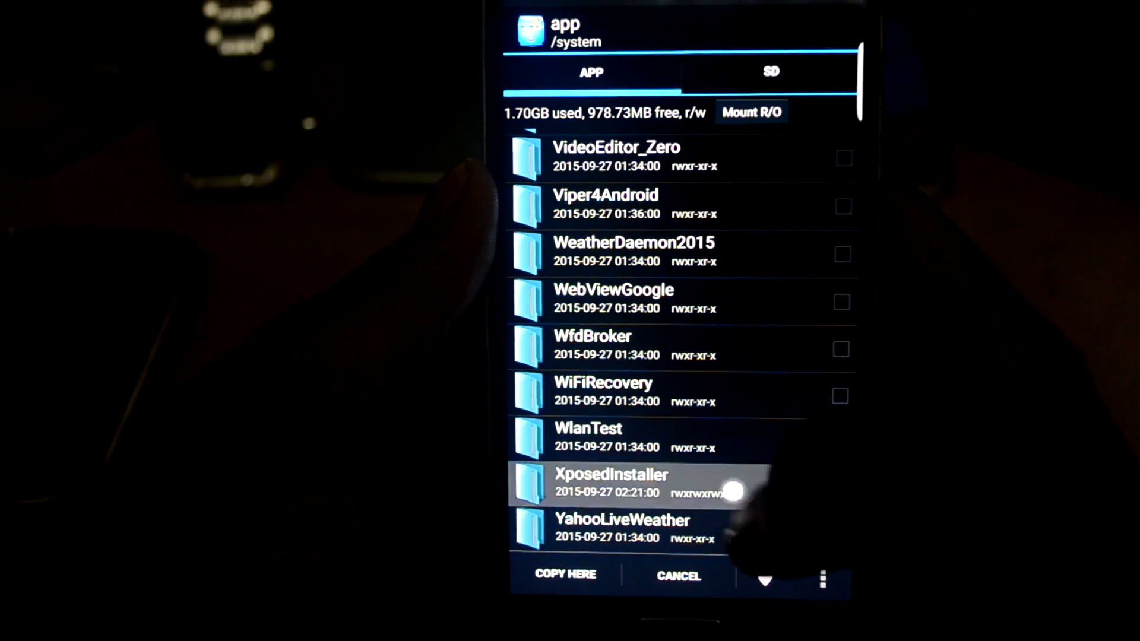
{"action": "left_click", "coordinate": [610, 483]}
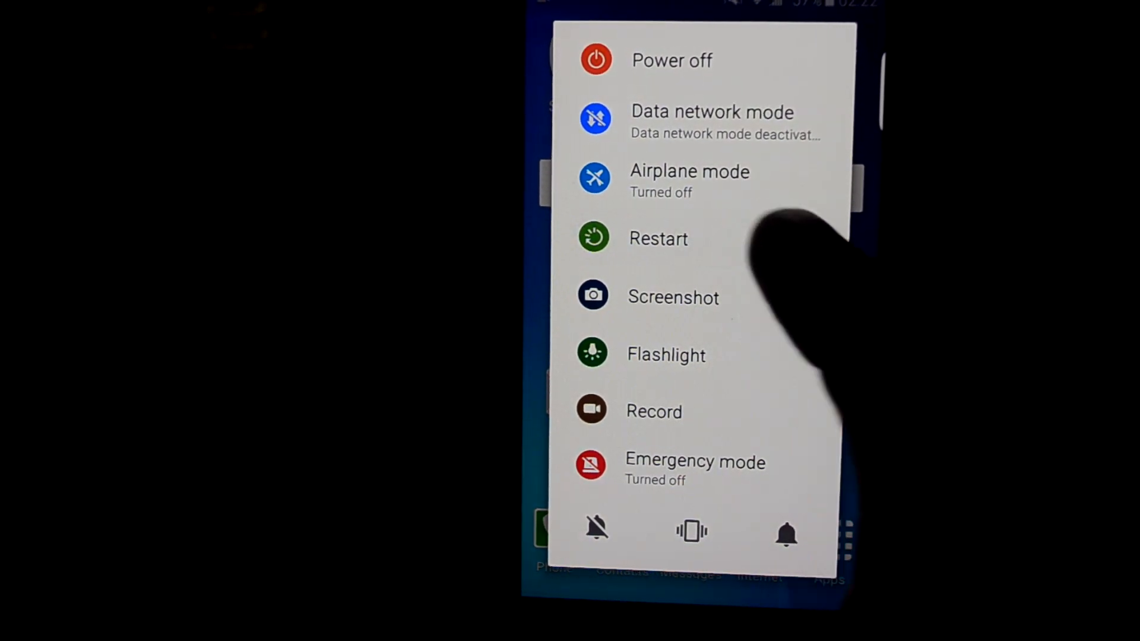
Restart the phone from the power menu and boot into TWRP recovery
{"action": "left_click", "coordinate": [657, 238]}
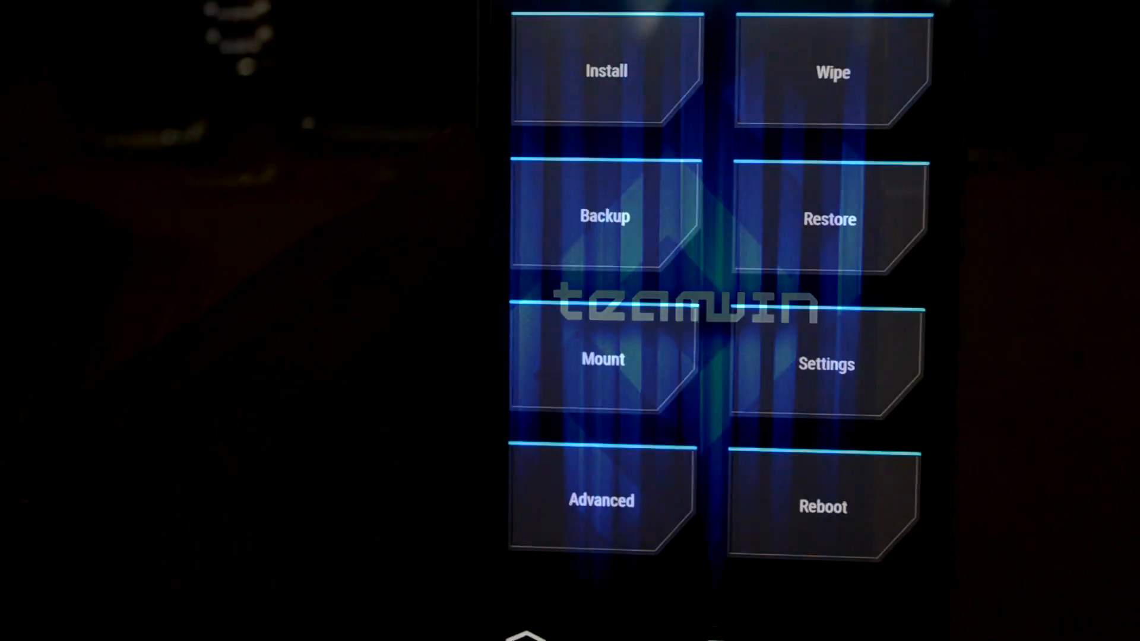
Select xposed-v71-sdk21-arm-arter97-V6-exynos.zip from the micro SD card for flashing
{"action": "left_click", "coordinate": [606, 70]}
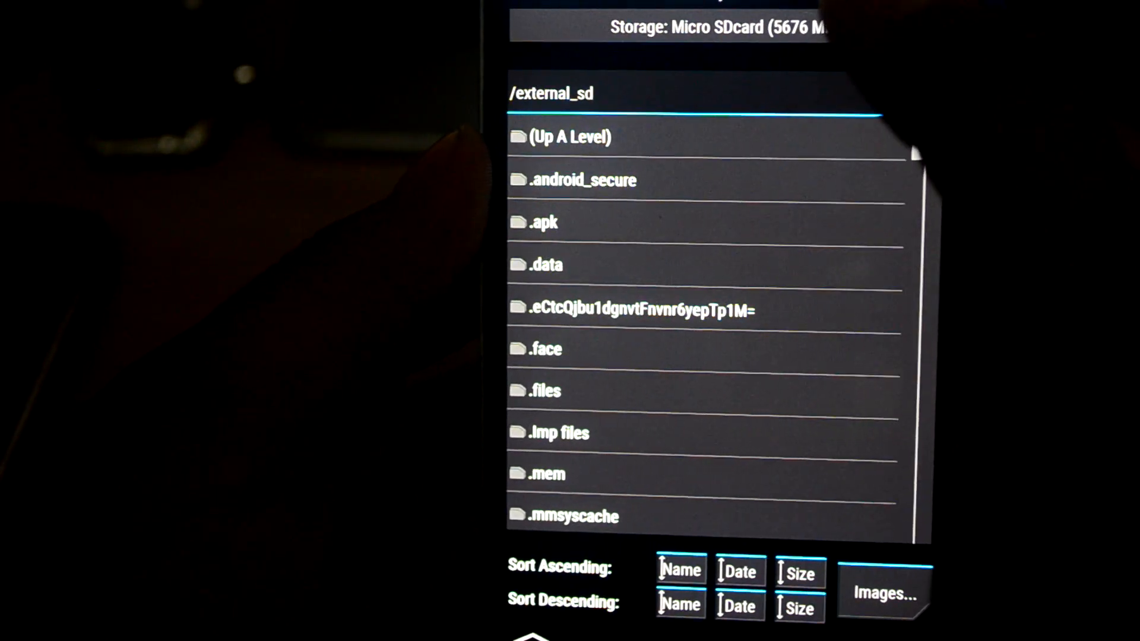
{"action": "scroll", "scroll_direction": "down", "scroll_amount": 3}
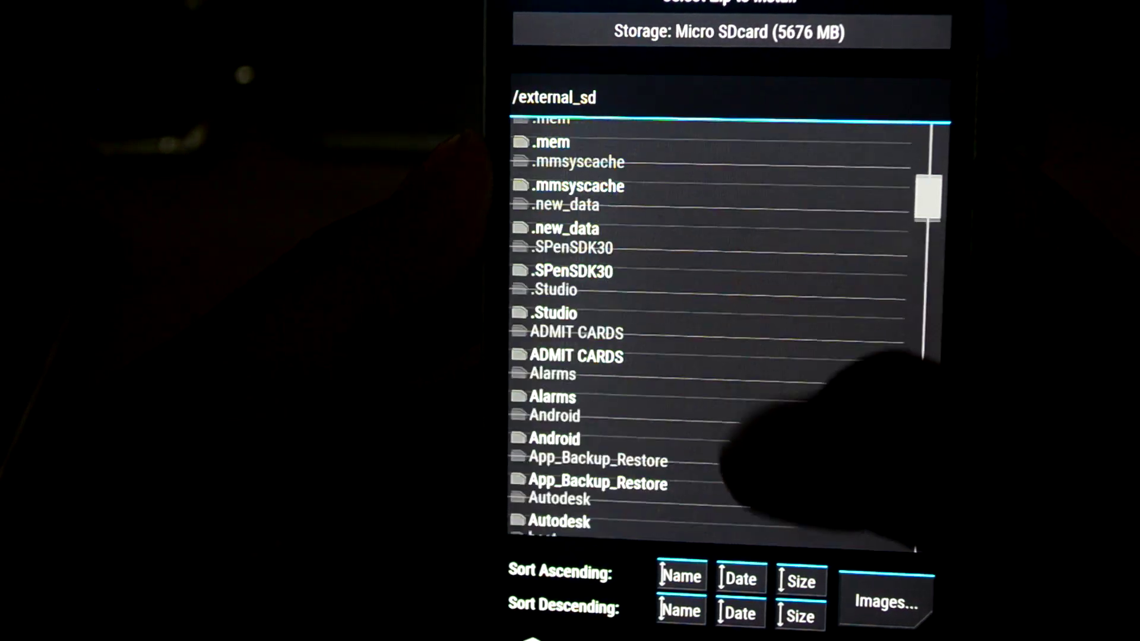
{"action": "scroll", "scroll_direction": "down", "scroll_amount": 3}
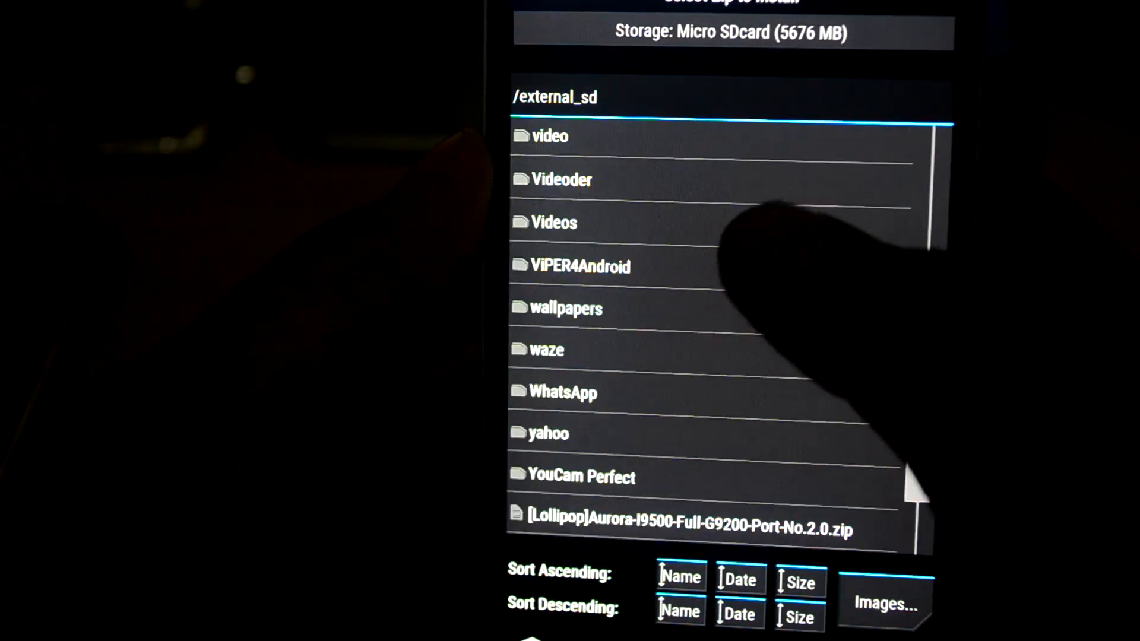
{"action": "scroll", "scroll_direction": "down", "scroll_amount": 3}
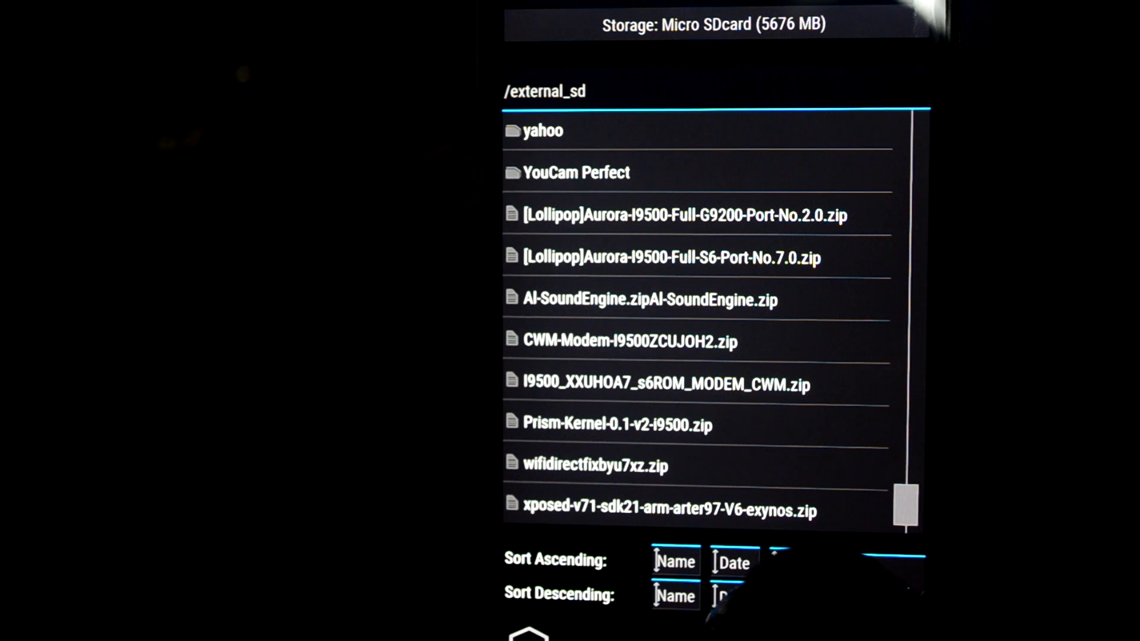
{"action": "left_click", "coordinate": [665, 510]}
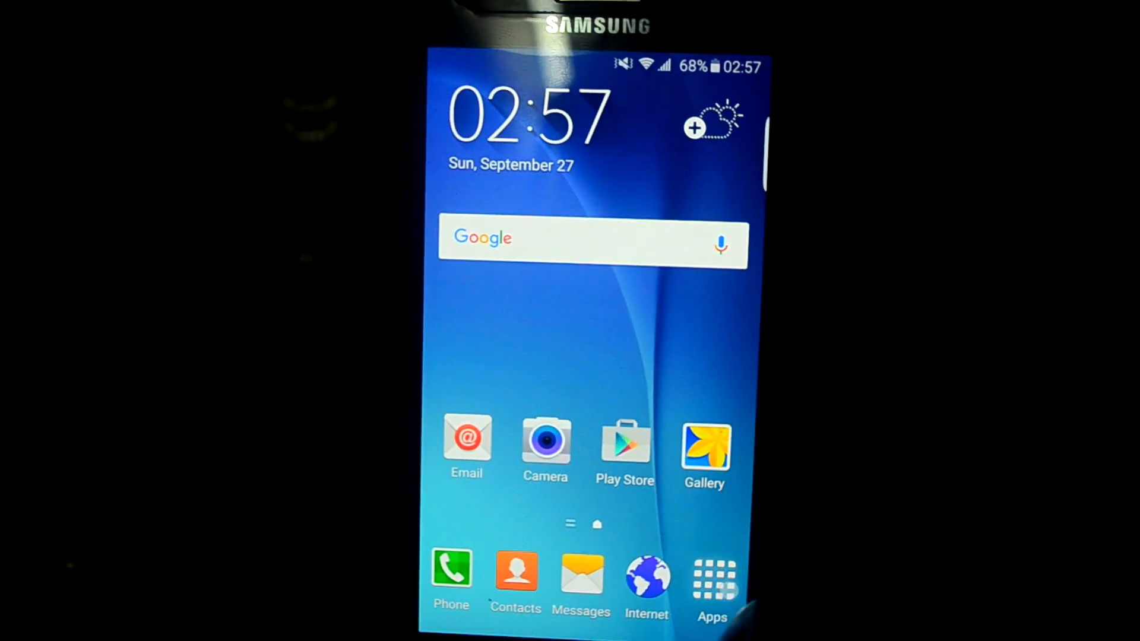
Launch Xposed Installer and view the Framework screen showing version 71 active
{"action": "left_click", "coordinate": [711, 575]}
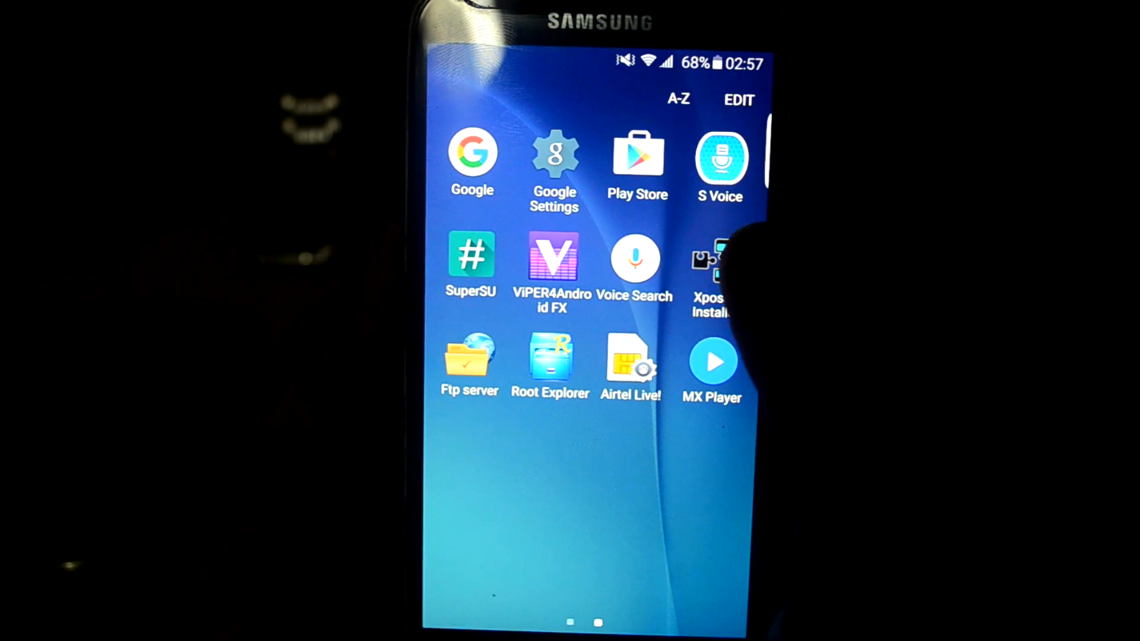
{"action": "left_click", "coordinate": [709, 258]}
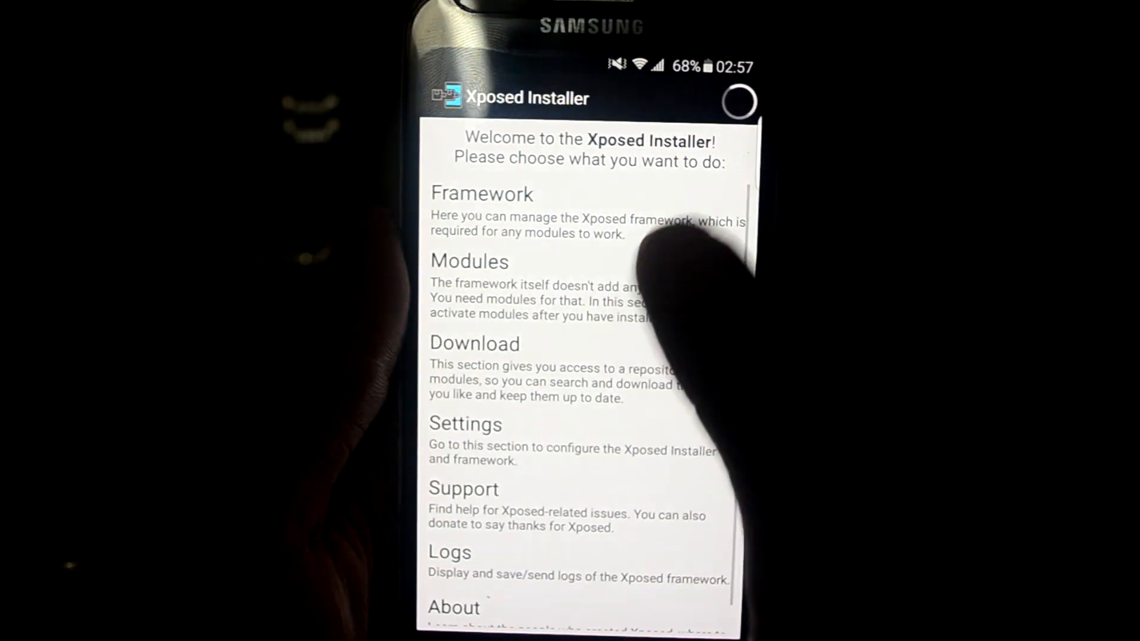
{"action": "left_click", "coordinate": [481, 194]}
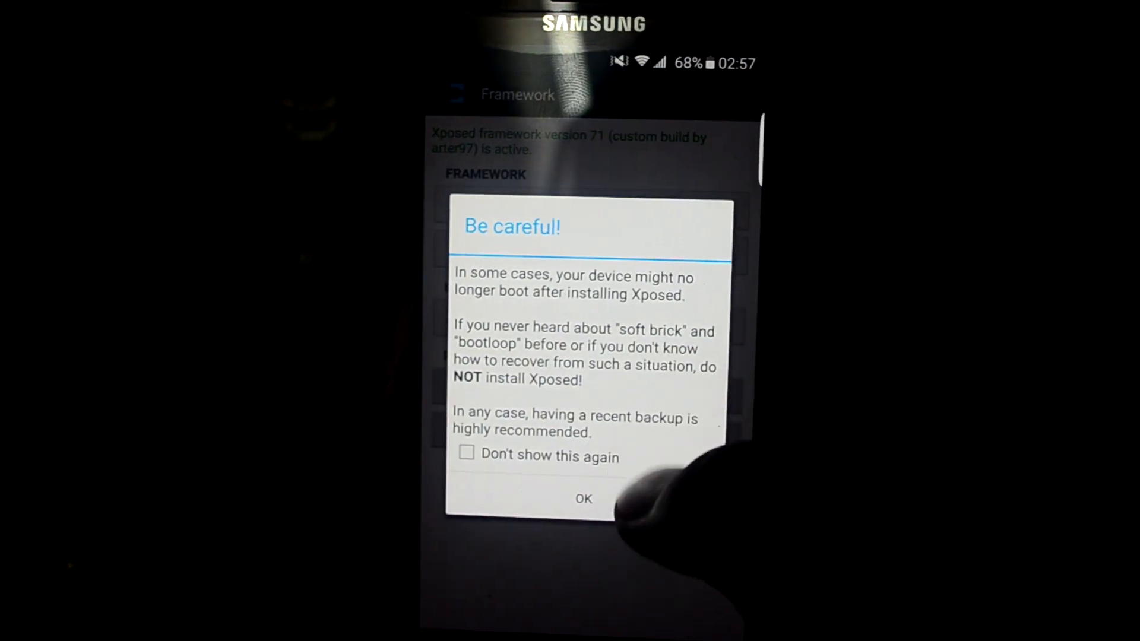
{"action": "left_click", "coordinate": [581, 499]}
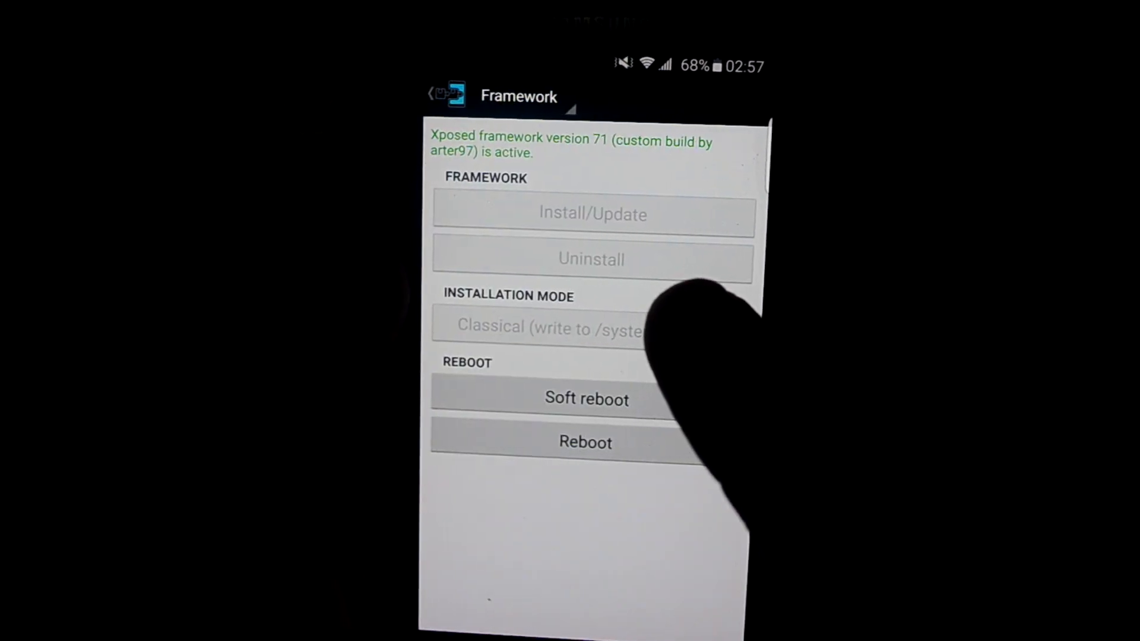